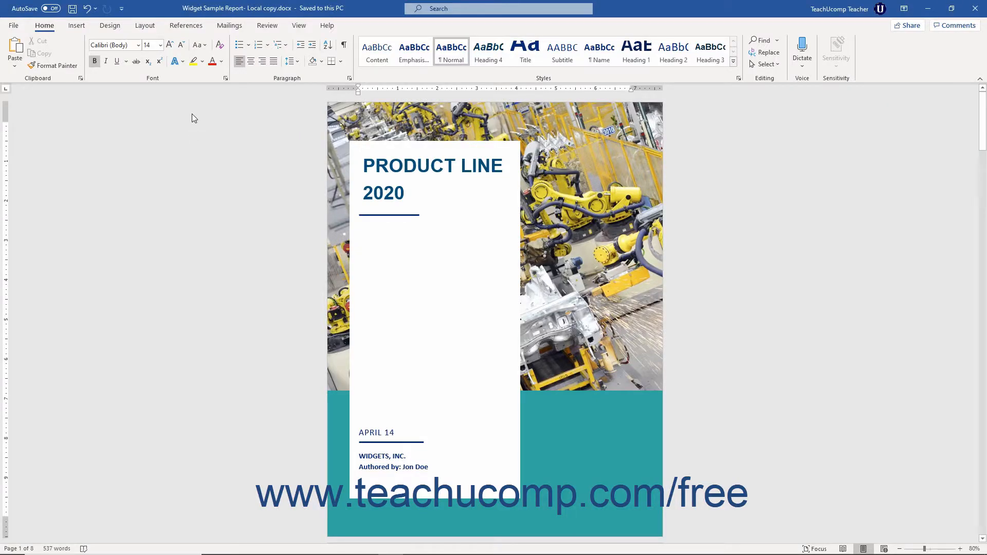
Open and cancel Page Setup without changes, then go to the File backstage recent-documents list
left_click(145, 25)
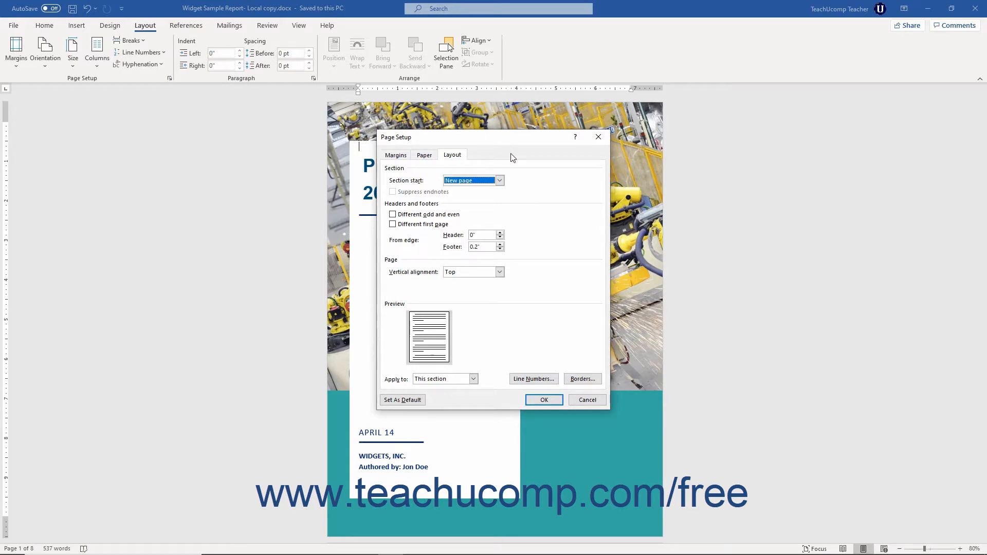
mouse_move(517, 157)
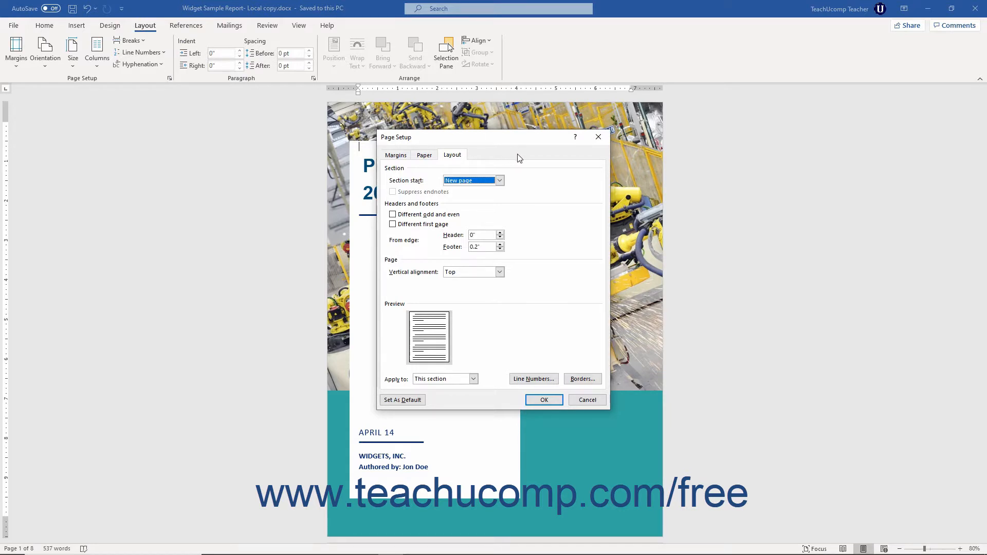
left_click(544, 400)
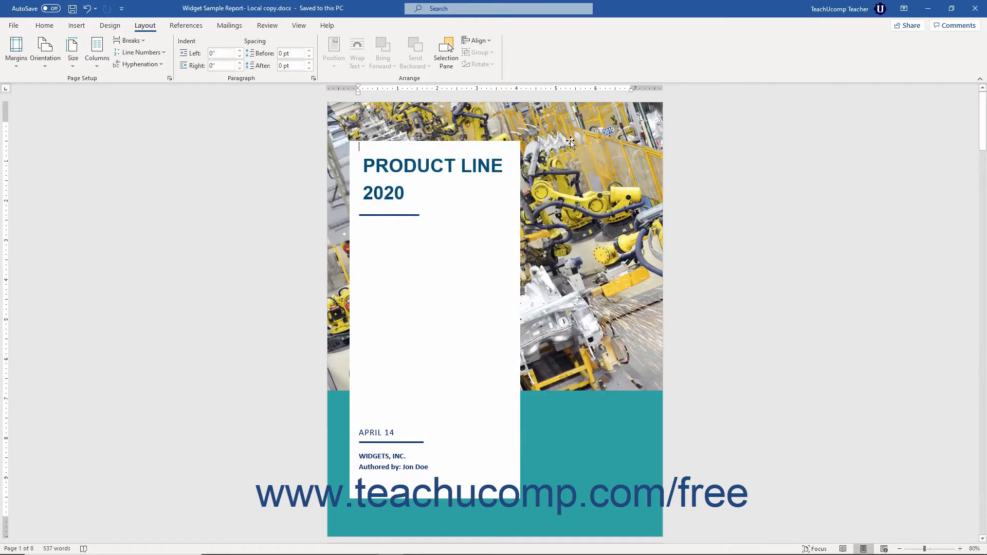
mouse_move(255, 126)
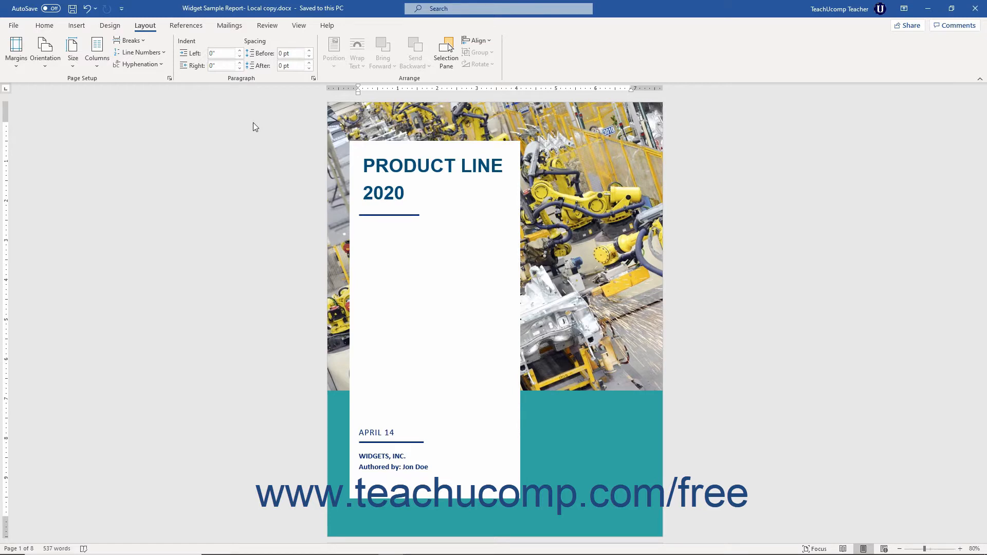
left_click(359, 147)
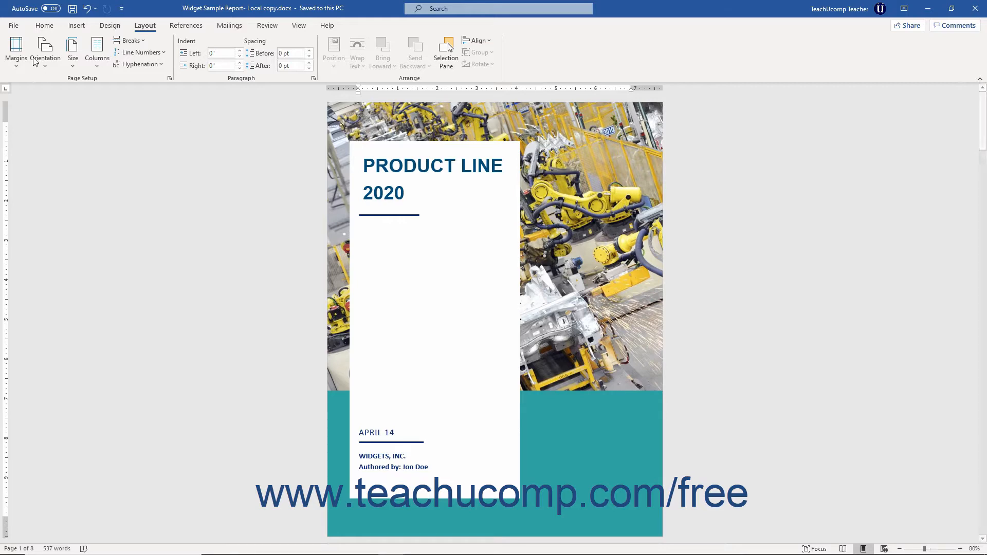
left_click(12, 25)
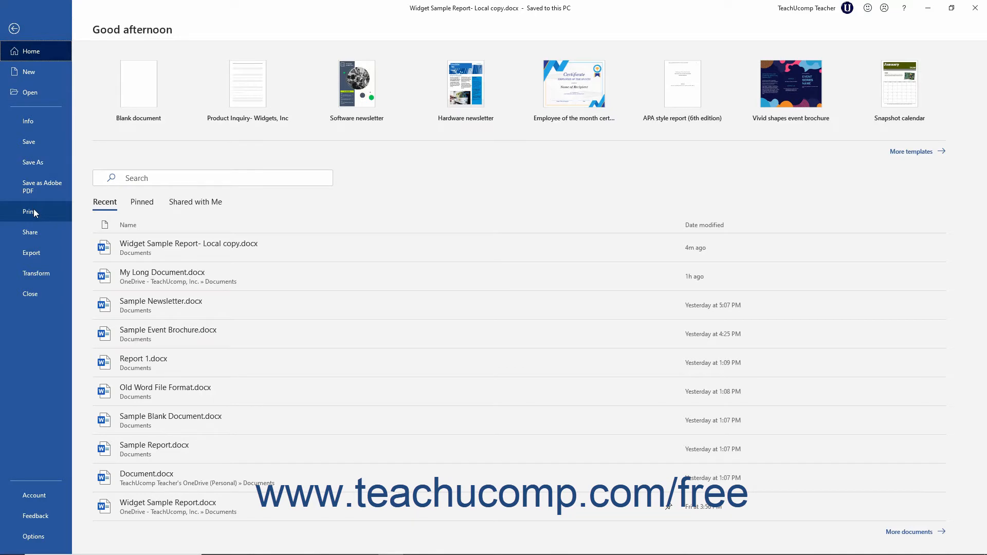
Show the Print page with the report's cover page previewed beside printer settings
left_click(30, 211)
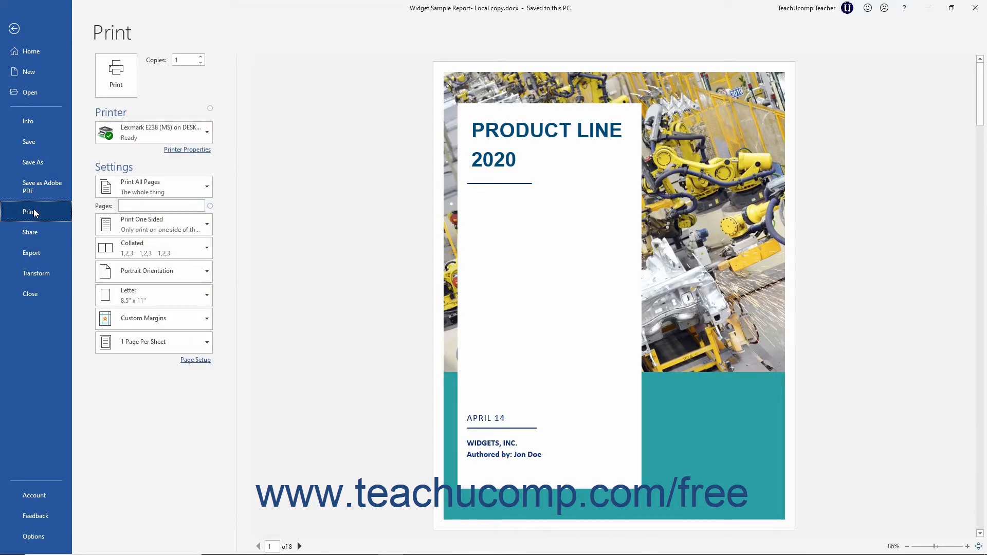
mouse_move(146, 186)
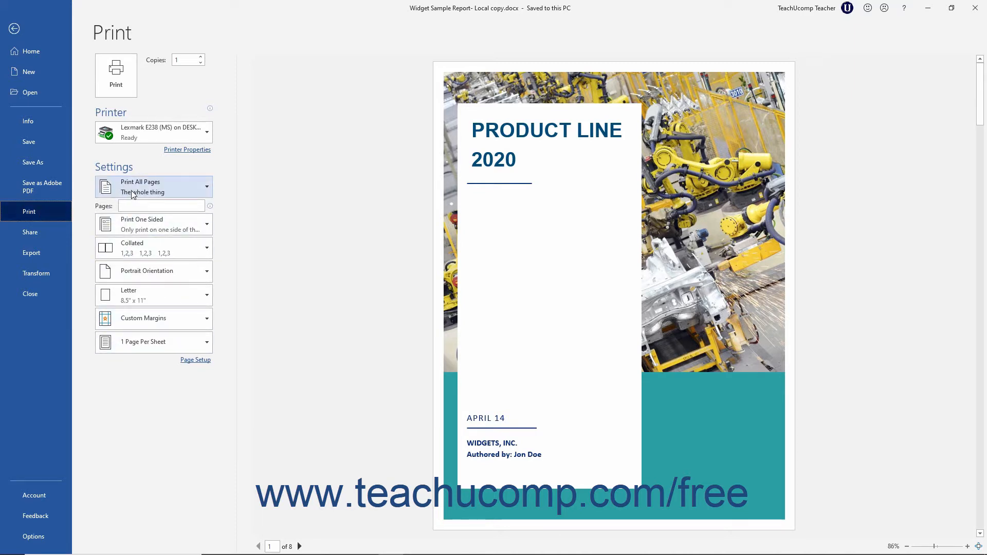
mouse_move(644, 211)
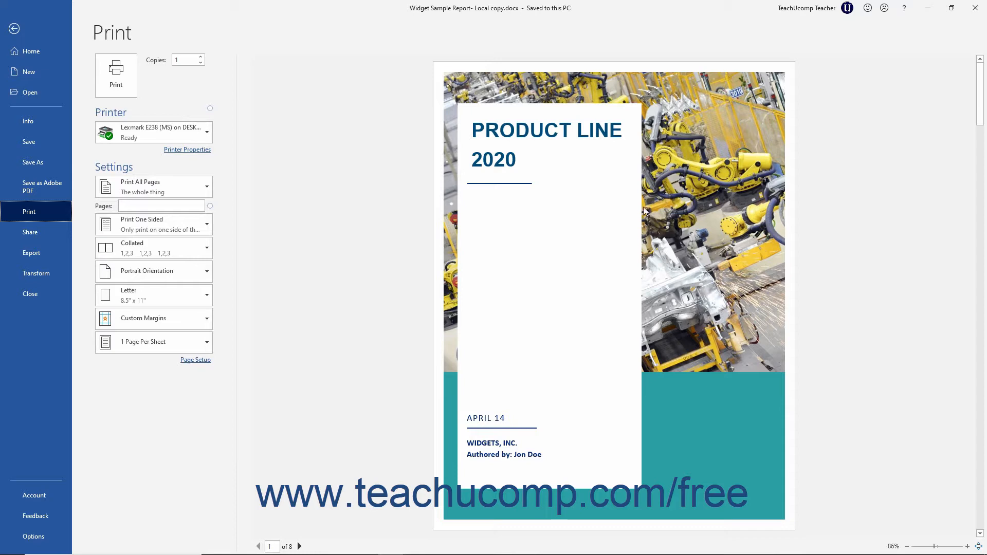
mouse_move(580, 276)
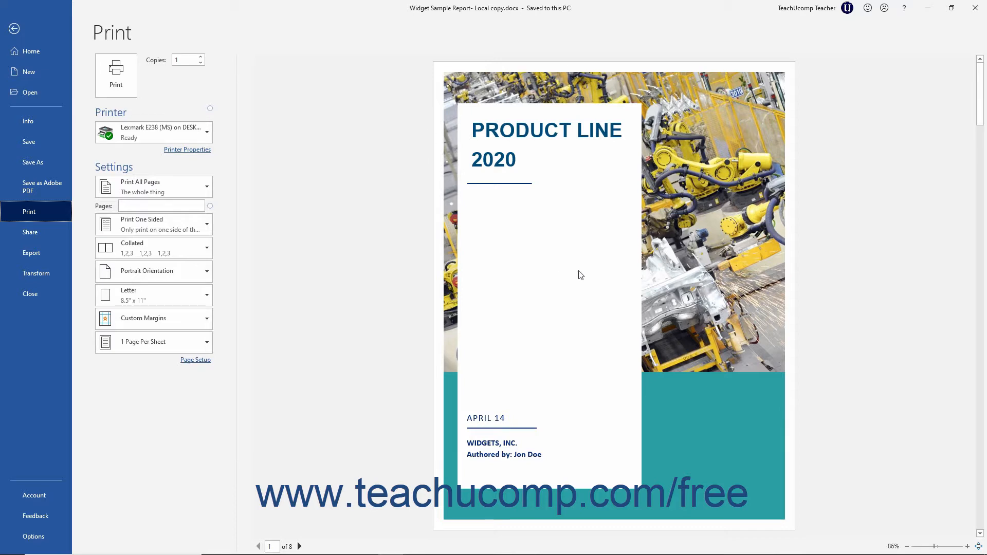
mouse_move(850, 417)
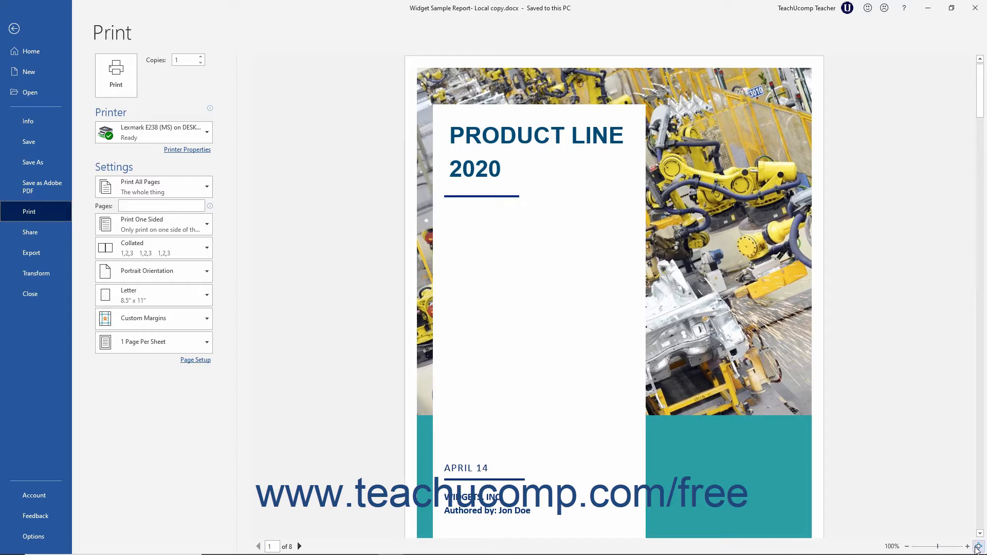
mouse_move(979, 546)
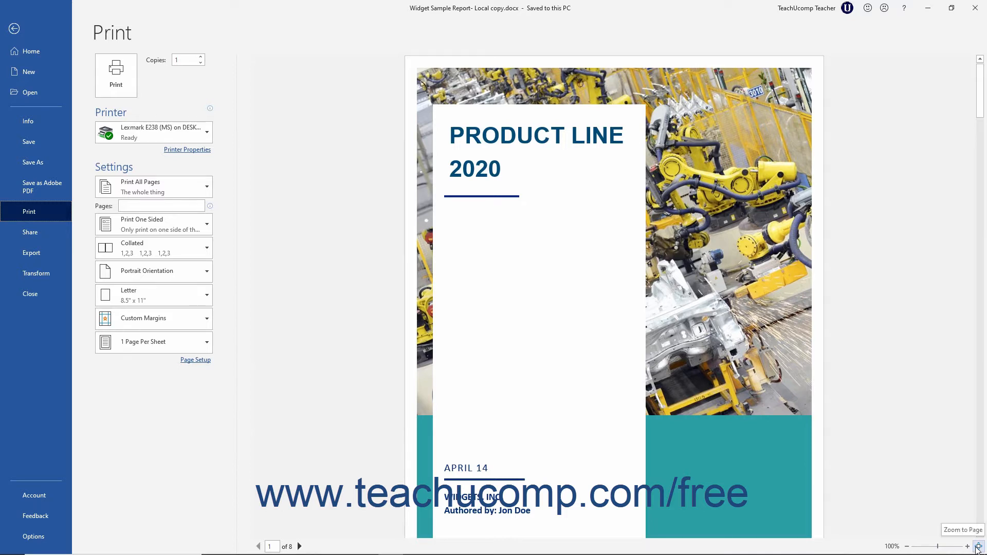
Fit the whole page in the preview and page forward to the landscape Dynamic Doodad page
left_click(962, 530)
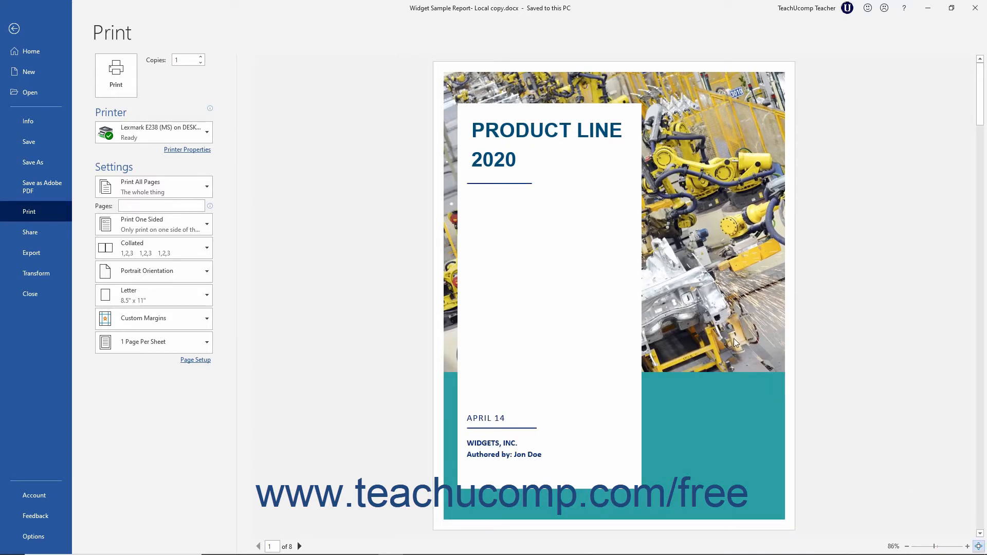
mouse_move(627, 313)
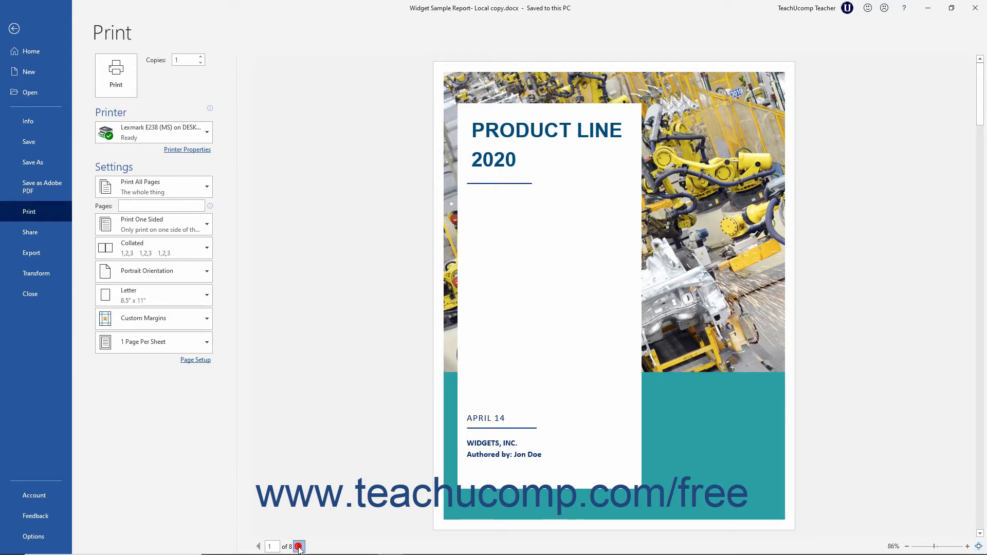
left_click(299, 546)
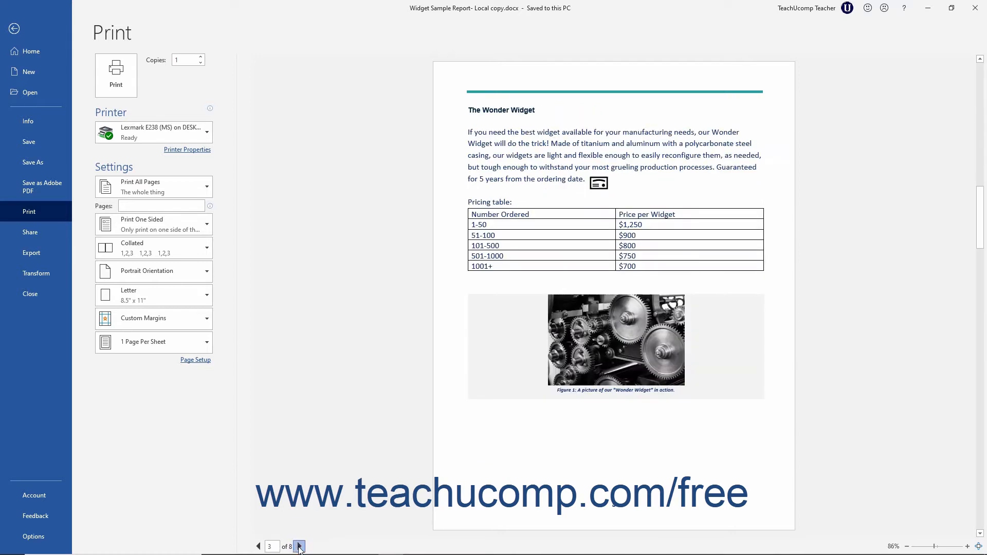
left_click(299, 546)
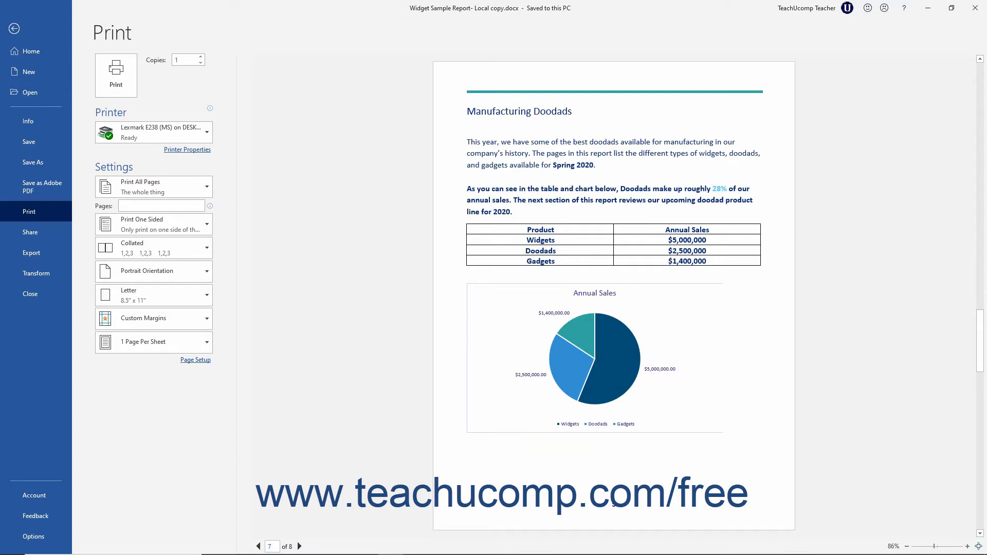
left_click(153, 271)
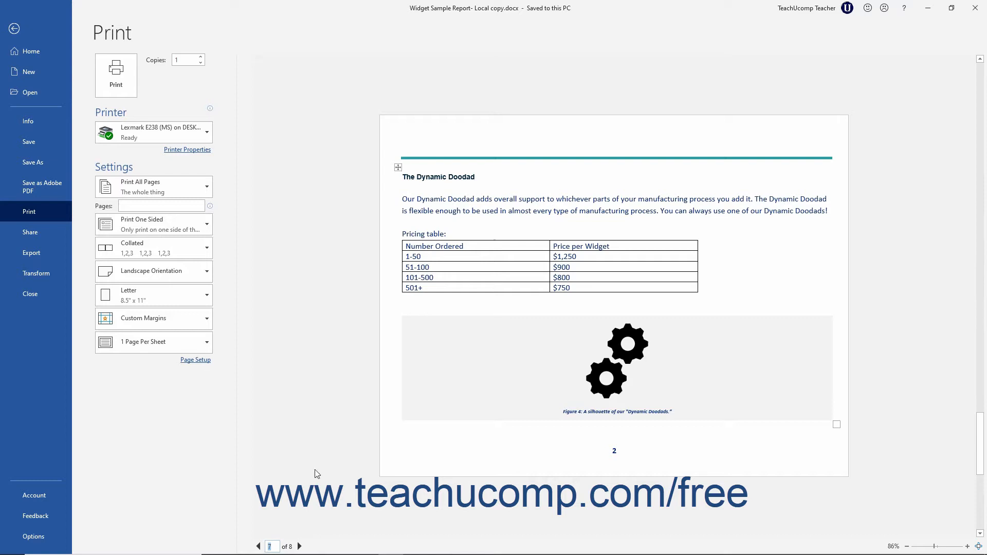
mouse_move(179, 85)
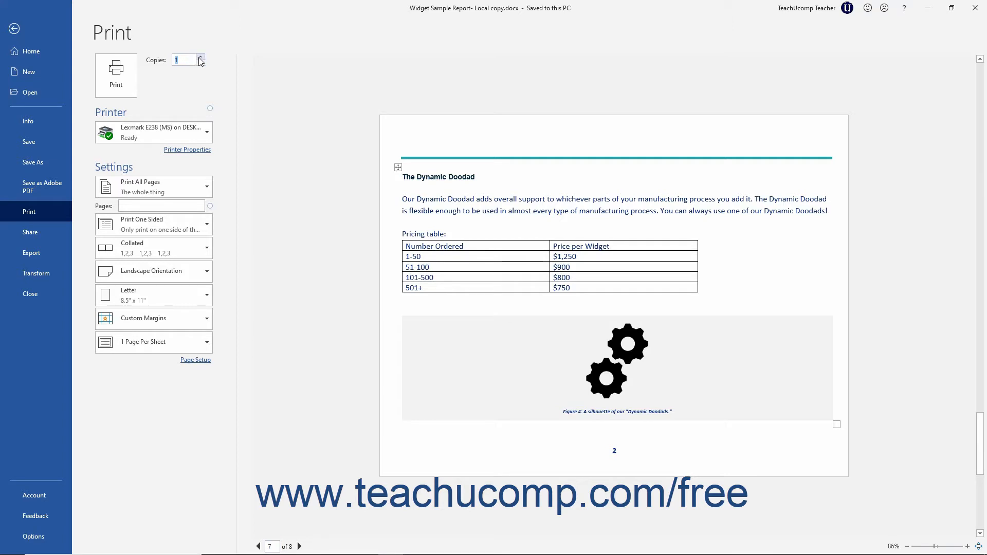
Set copies to 1 and keep Lexmark E238 (MS) on DESKTOP-PC as the printer
left_click(200, 57)
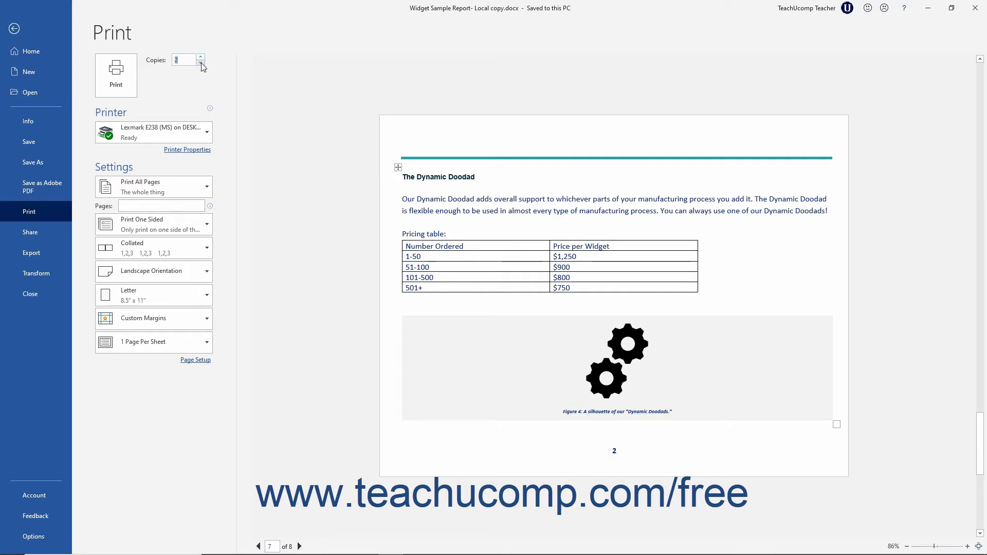
left_click(200, 63)
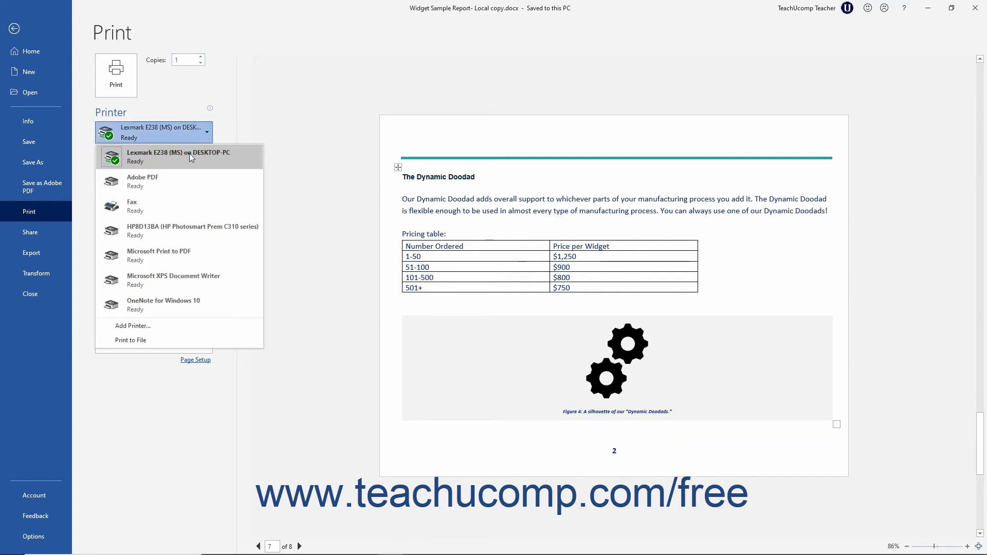
left_click(180, 156)
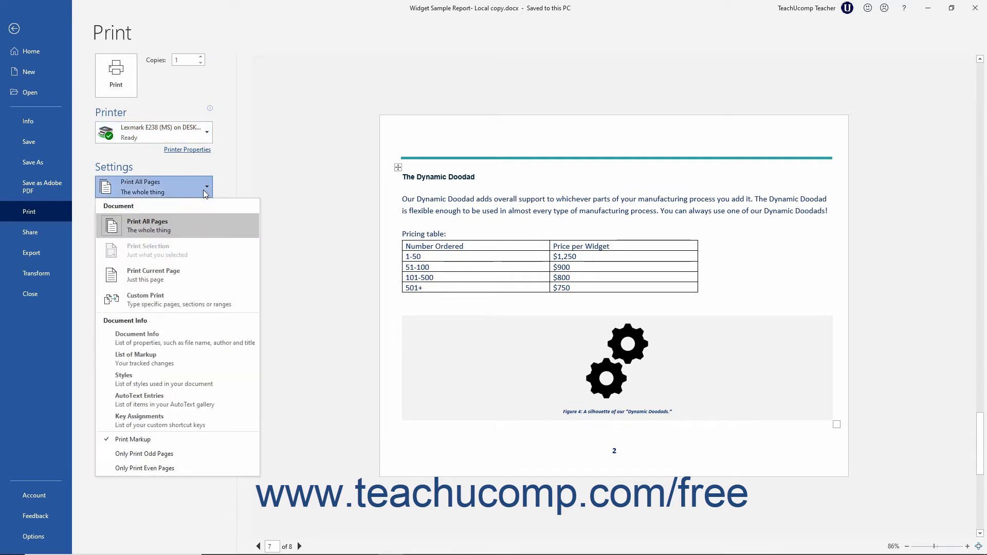
mouse_move(193, 241)
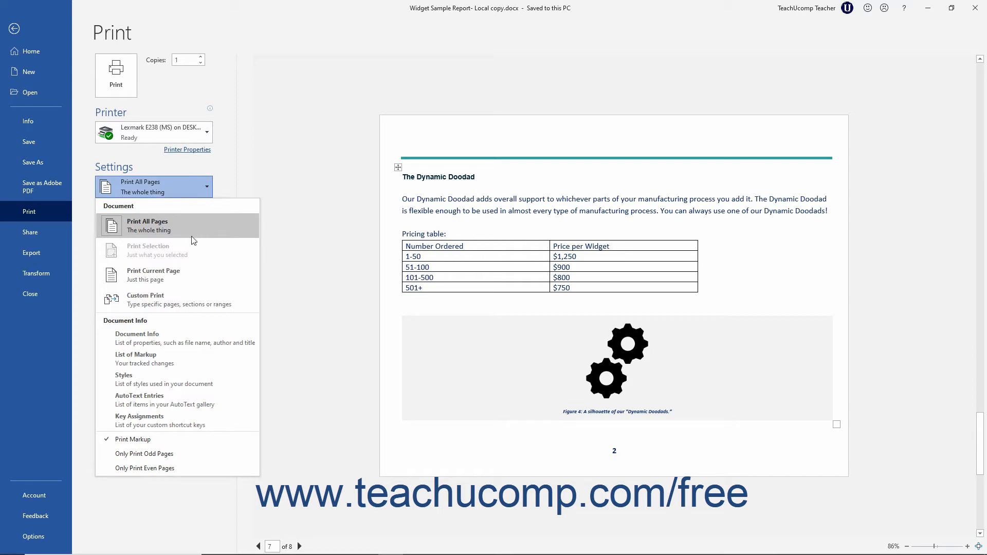
mouse_move(179, 279)
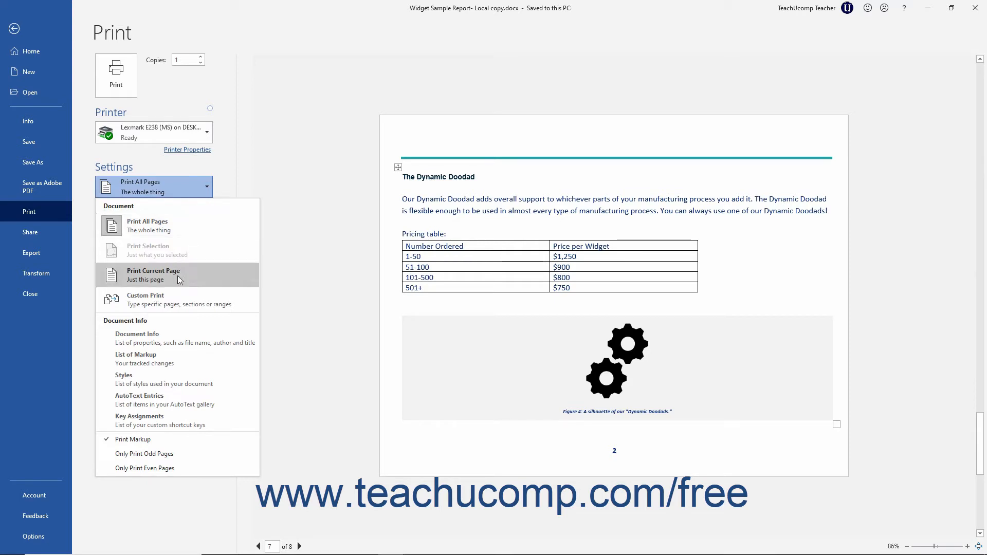
mouse_move(179, 300)
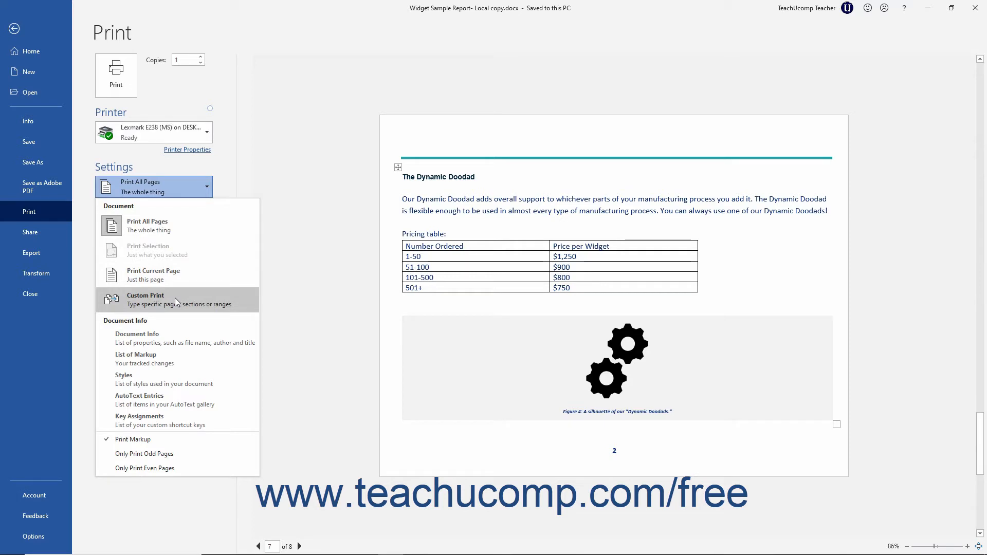
mouse_move(165, 334)
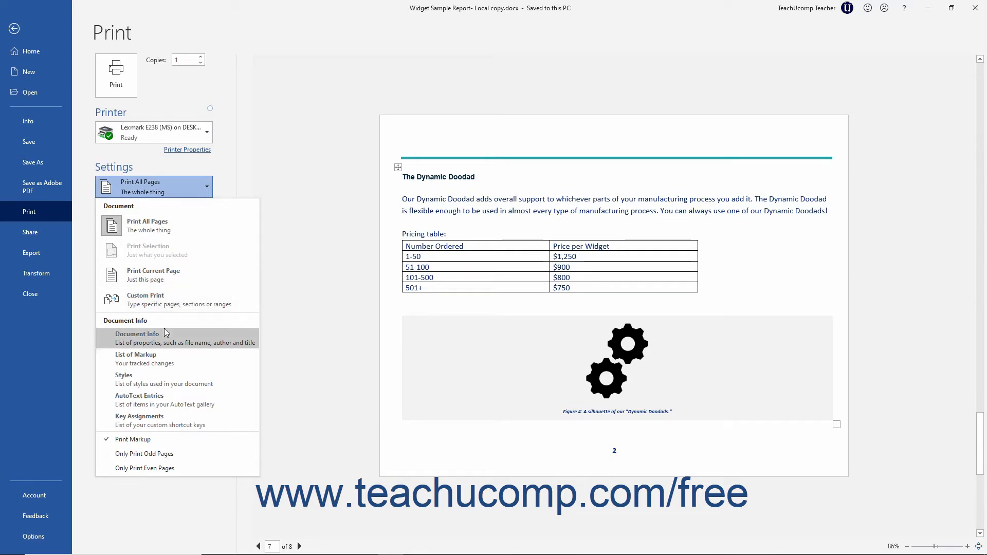
mouse_move(159, 420)
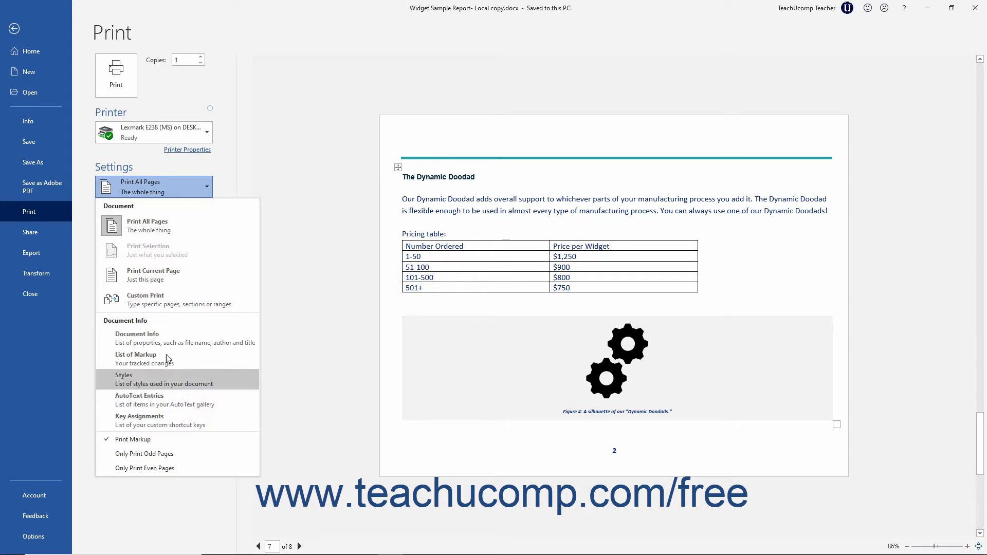
mouse_move(173, 309)
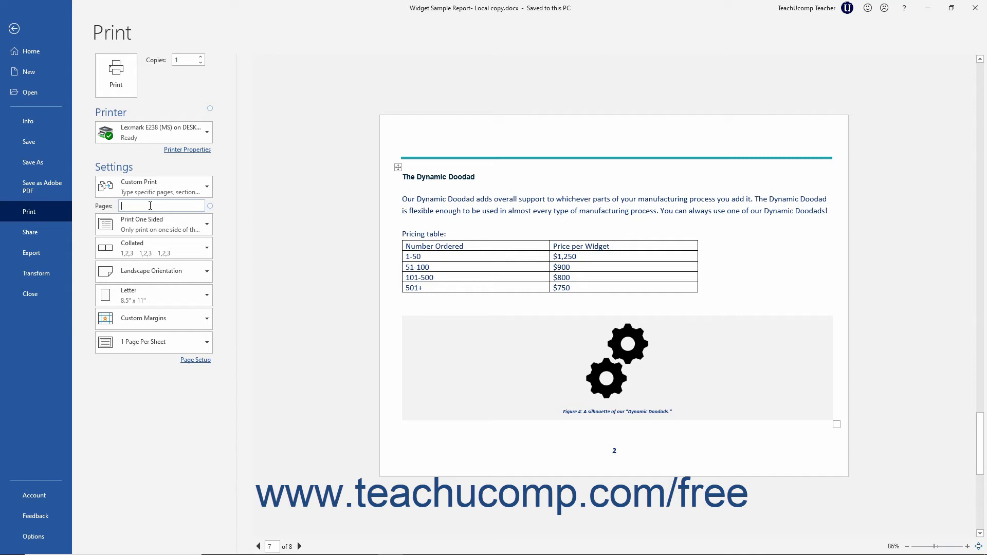
mouse_move(210, 208)
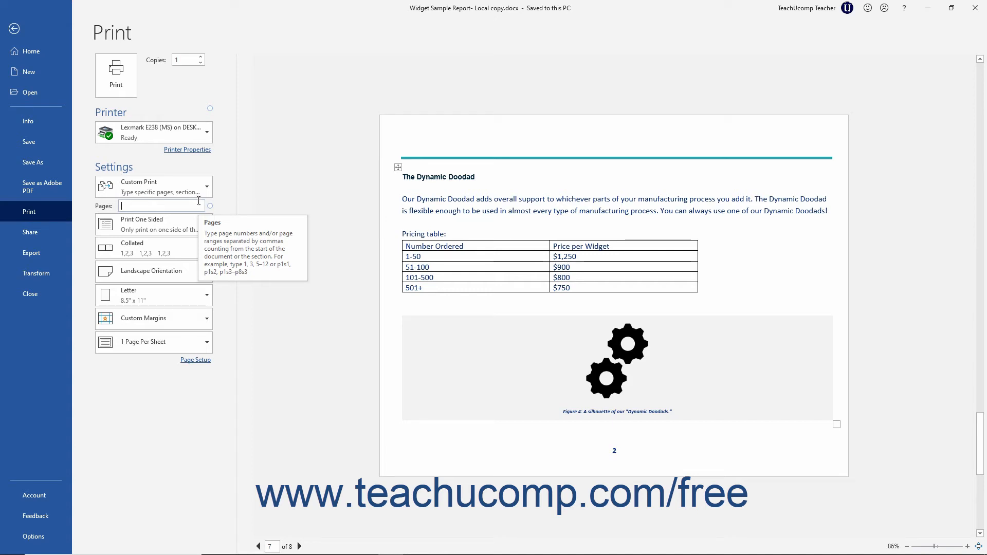
Reopen the what-to-print list with Custom Print still selected and no page range
left_click(153, 186)
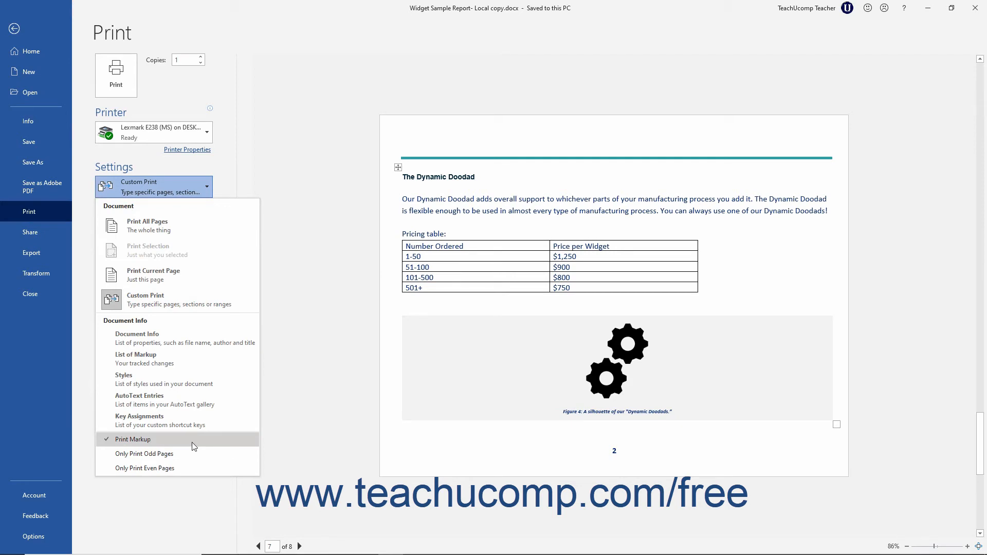
mouse_move(208, 275)
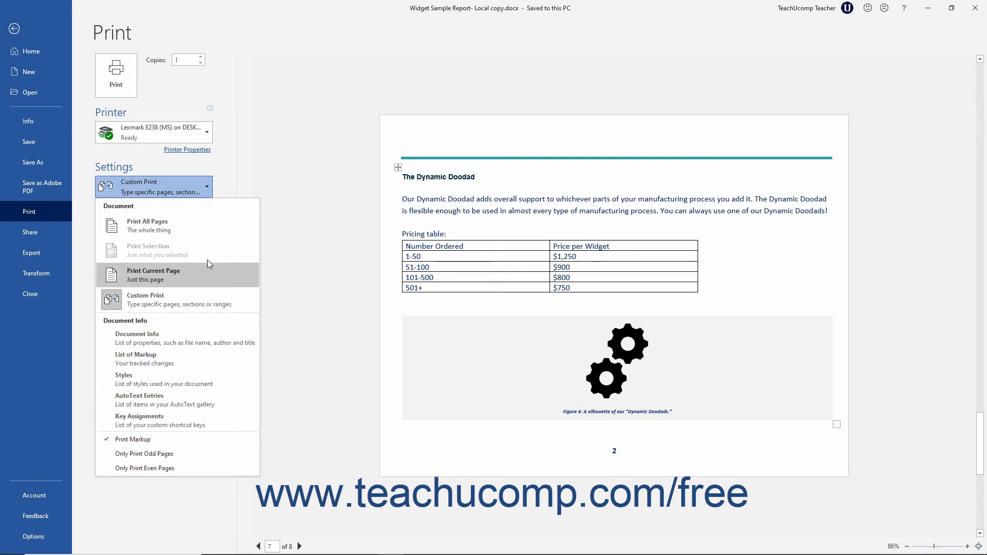
Change the print setting from Custom Print to Print All Pages
left_click(148, 225)
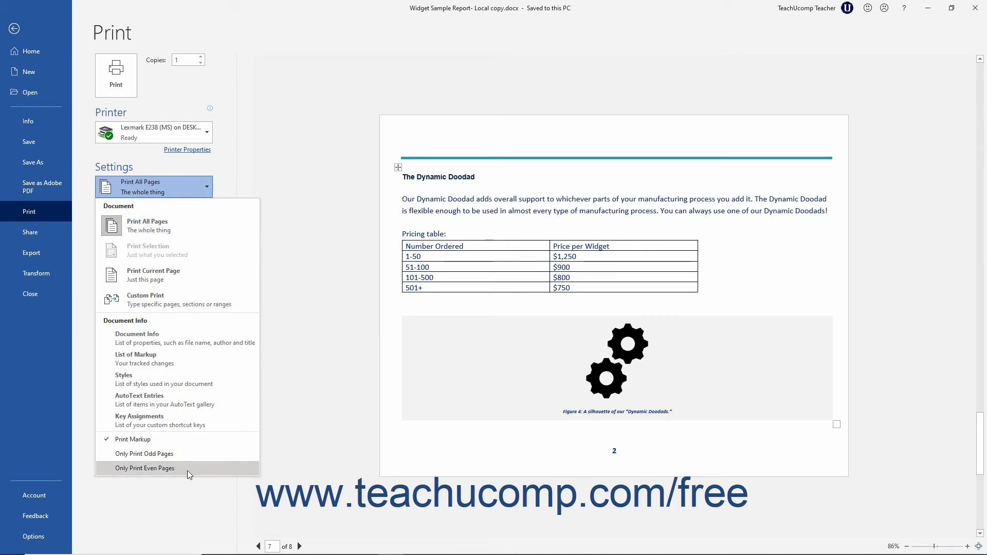
mouse_move(191, 389)
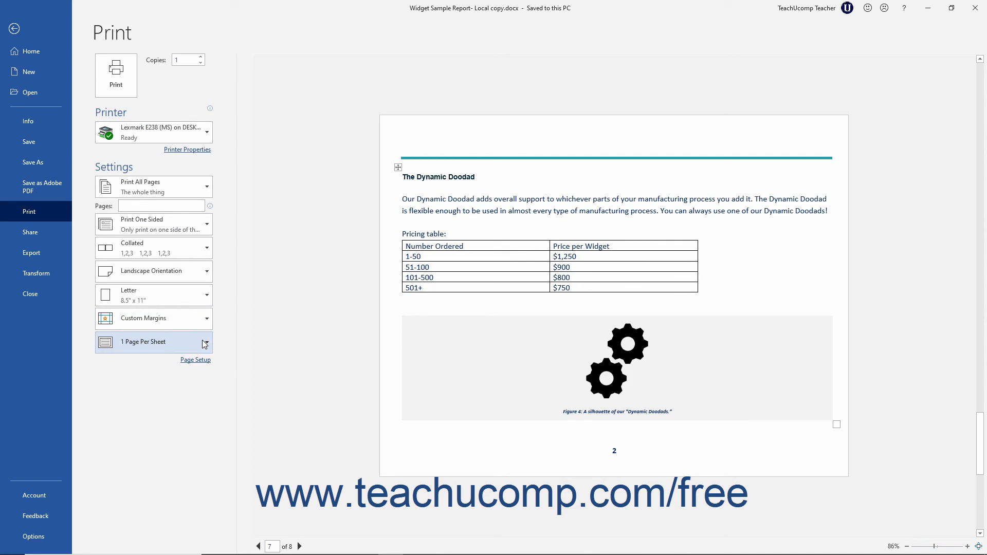
left_click(195, 360)
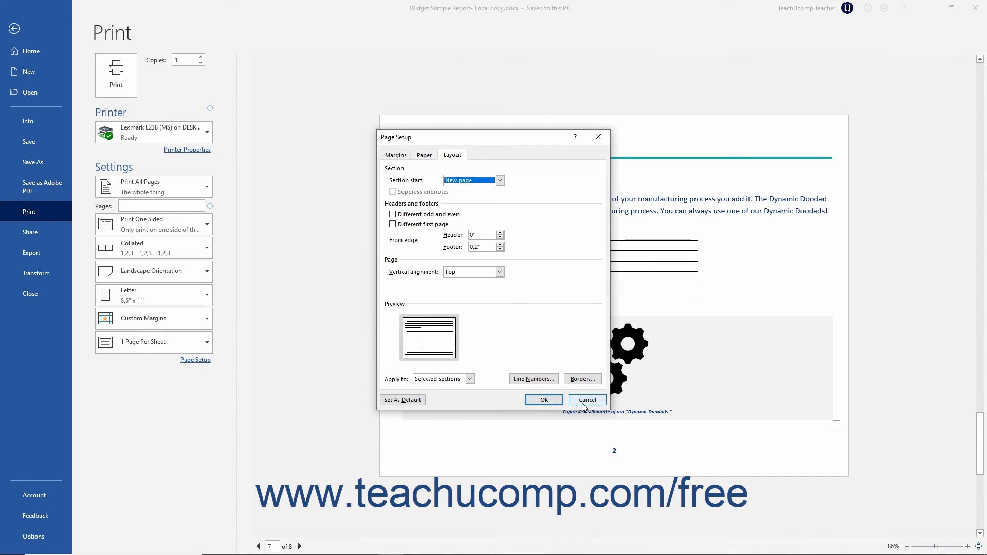
left_click(586, 400)
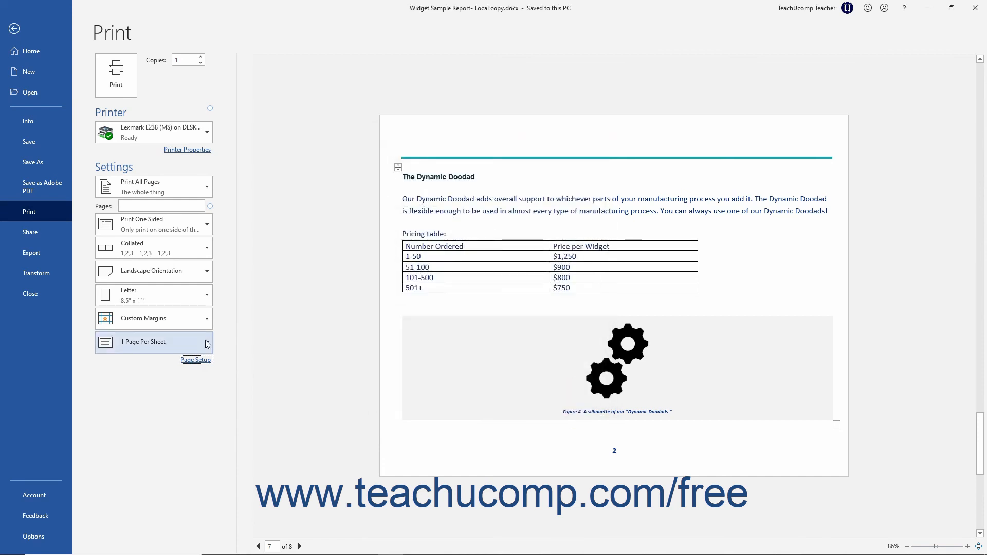
mouse_move(116, 76)
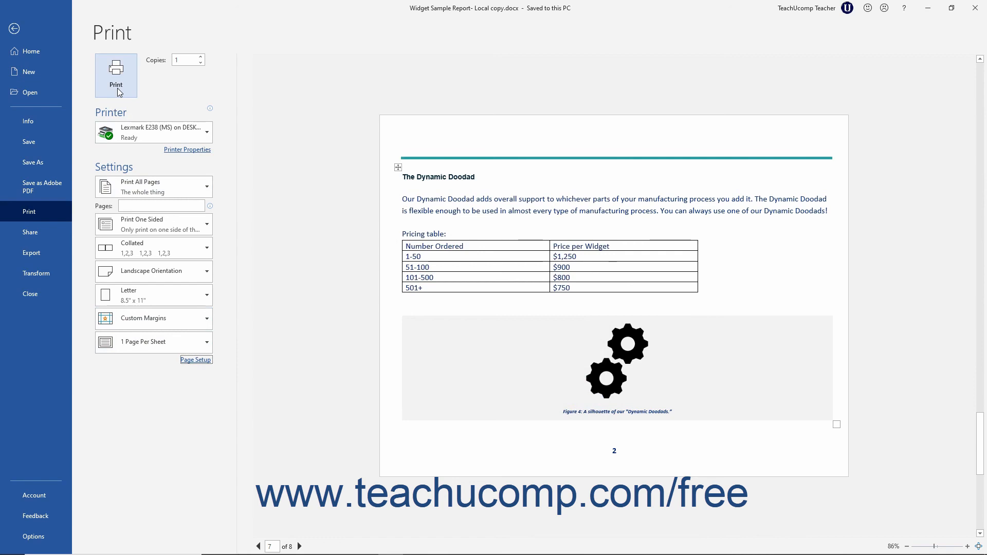
Print one copy of all report pages on the Lexmark E238
left_click(116, 76)
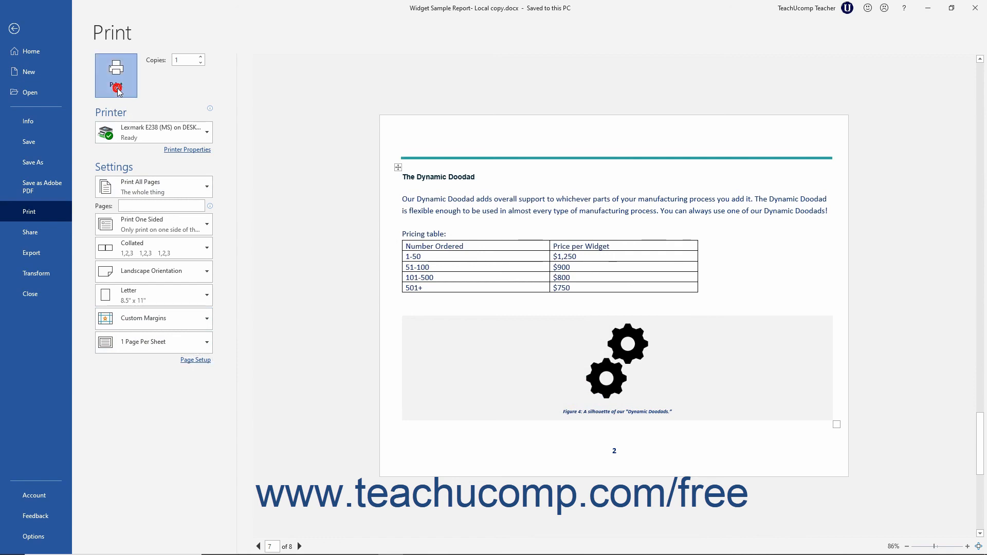